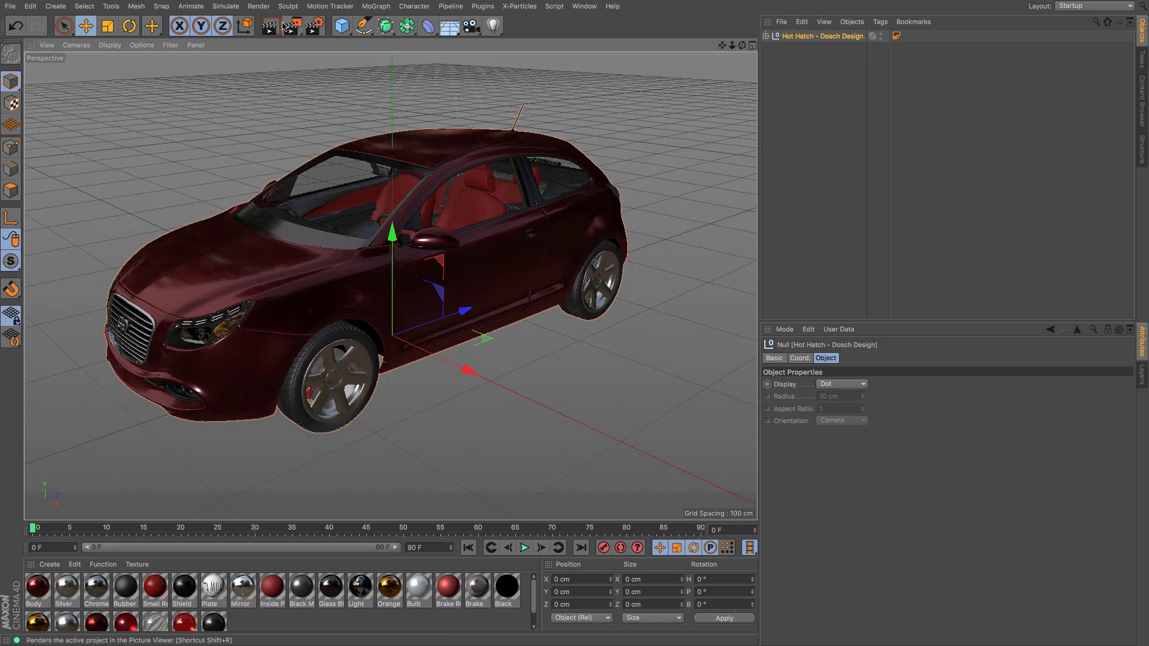
- Render the perspective view to check how dark the unlit hatchback looks
{"action": "left_click", "coordinate": [268, 28]}
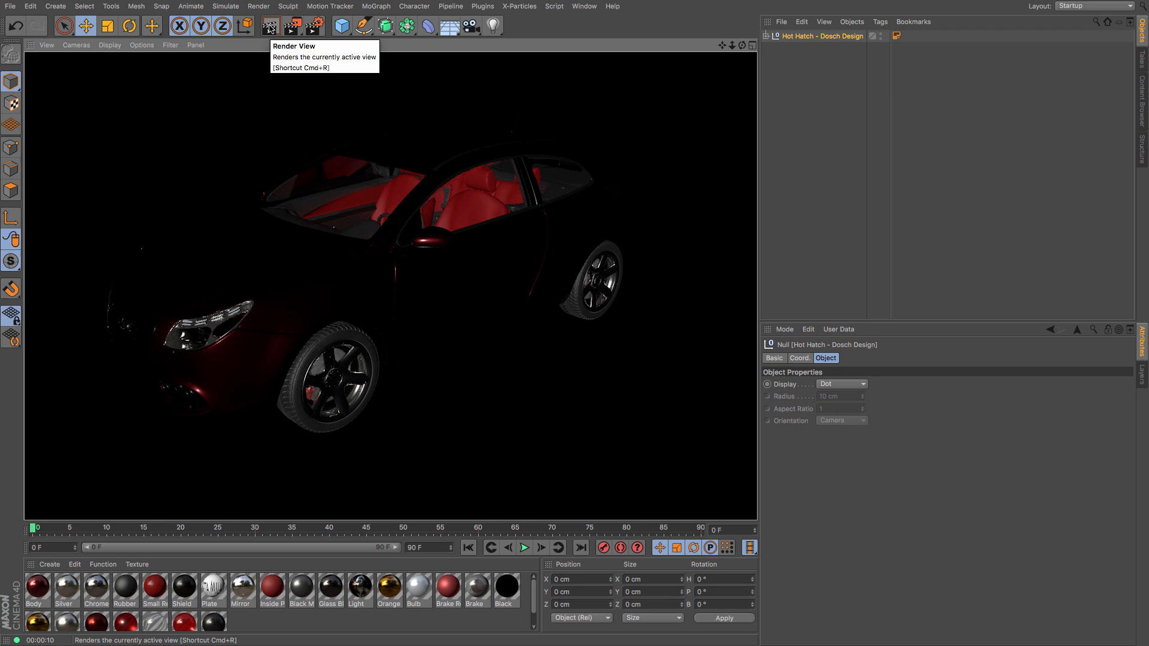
{"action": "mouse_move", "coordinate": [267, 45]}
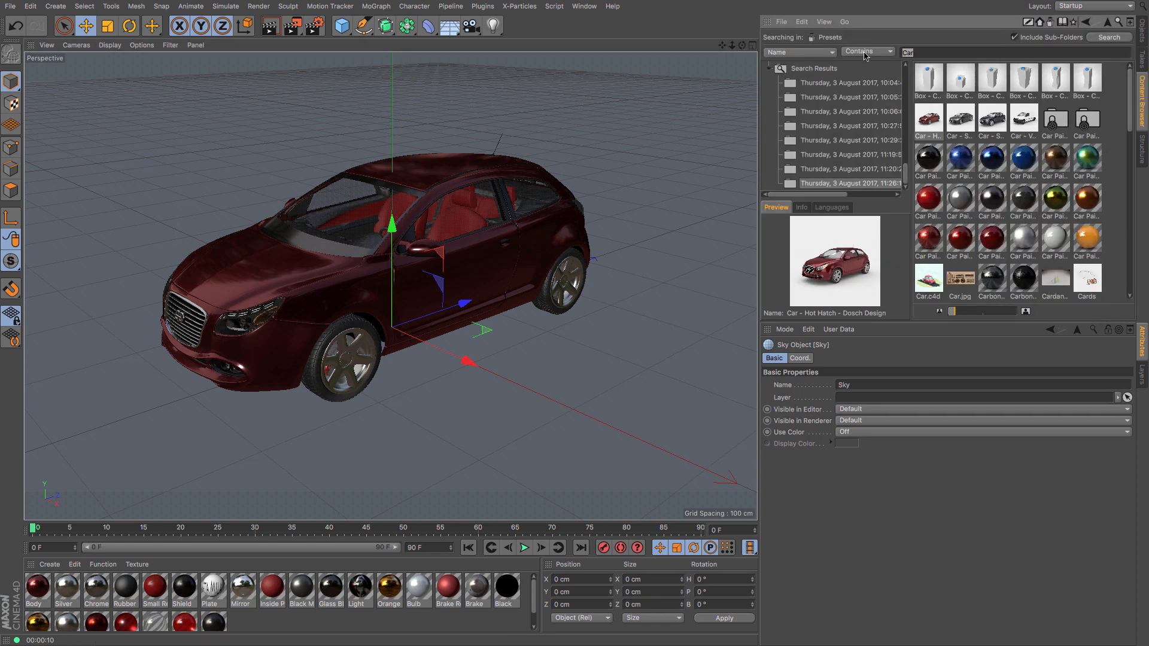
- Search the Content Browser for HDRI and pick a sky preset to try
{"action": "type", "text": "HDRI"}
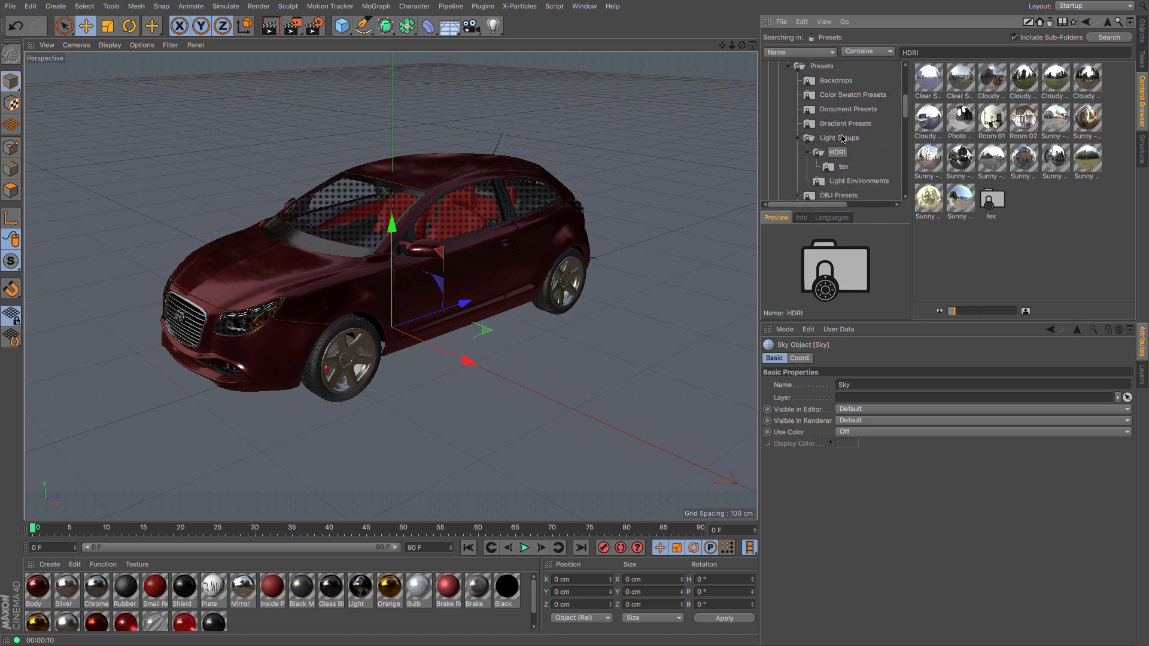
{"action": "left_click", "coordinate": [960, 116]}
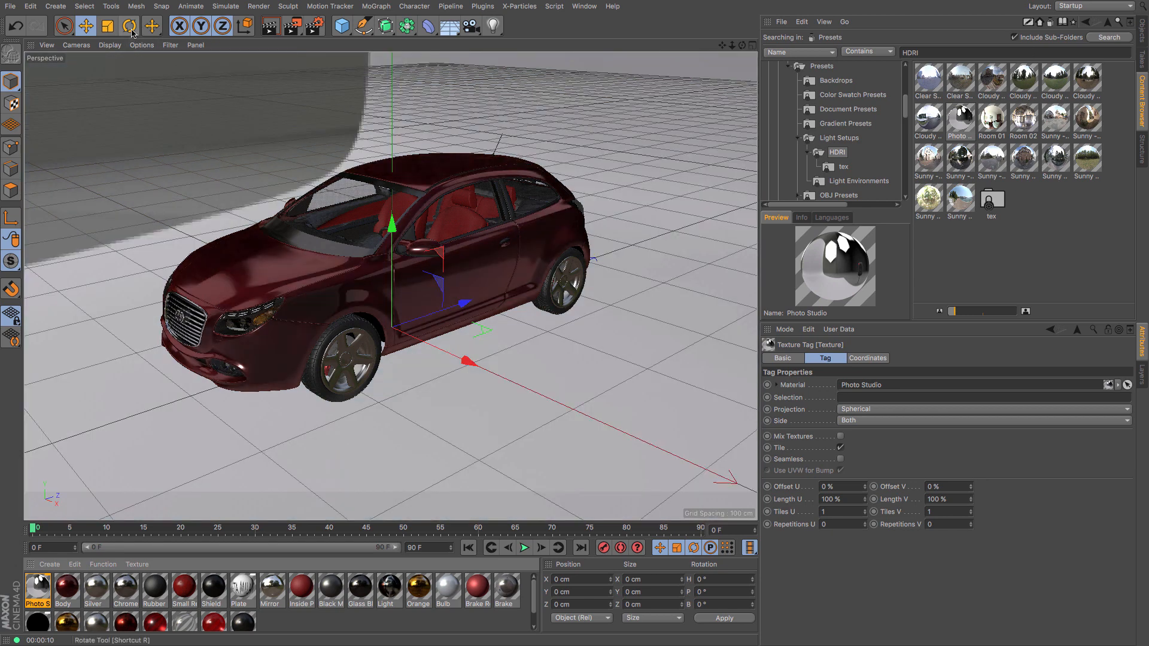
- Choose the Rotate tool for turning the Photo Studio sky
{"action": "left_click", "coordinate": [126, 26]}
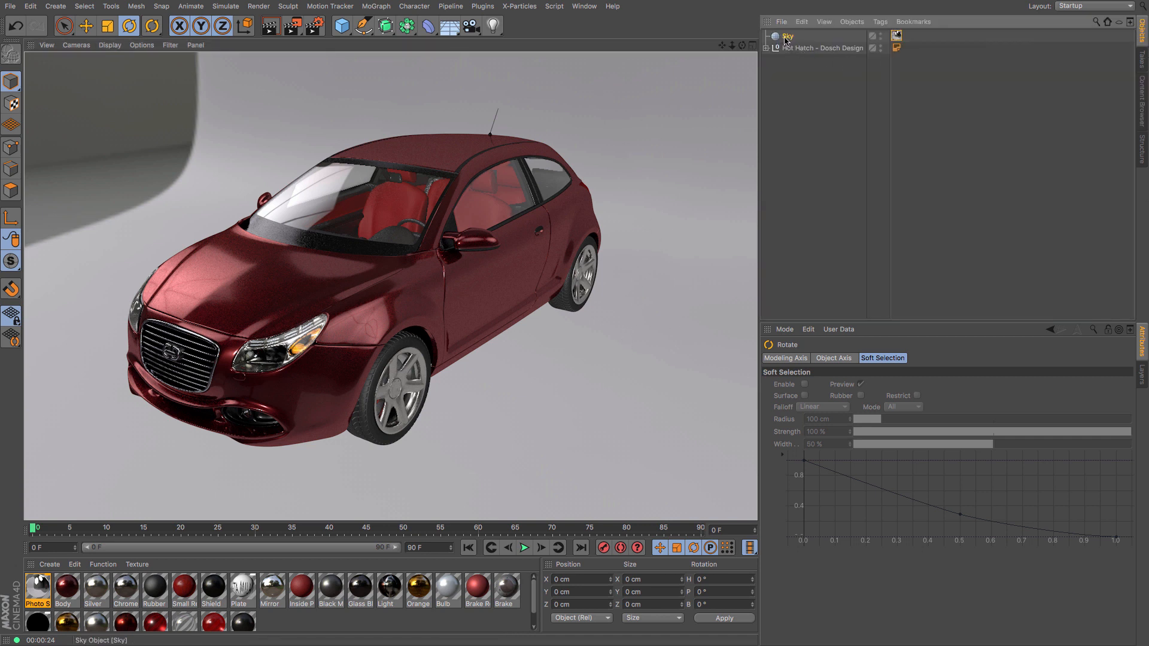
- Select the Sky object in the Object Manager
{"action": "left_click", "coordinate": [880, 21]}
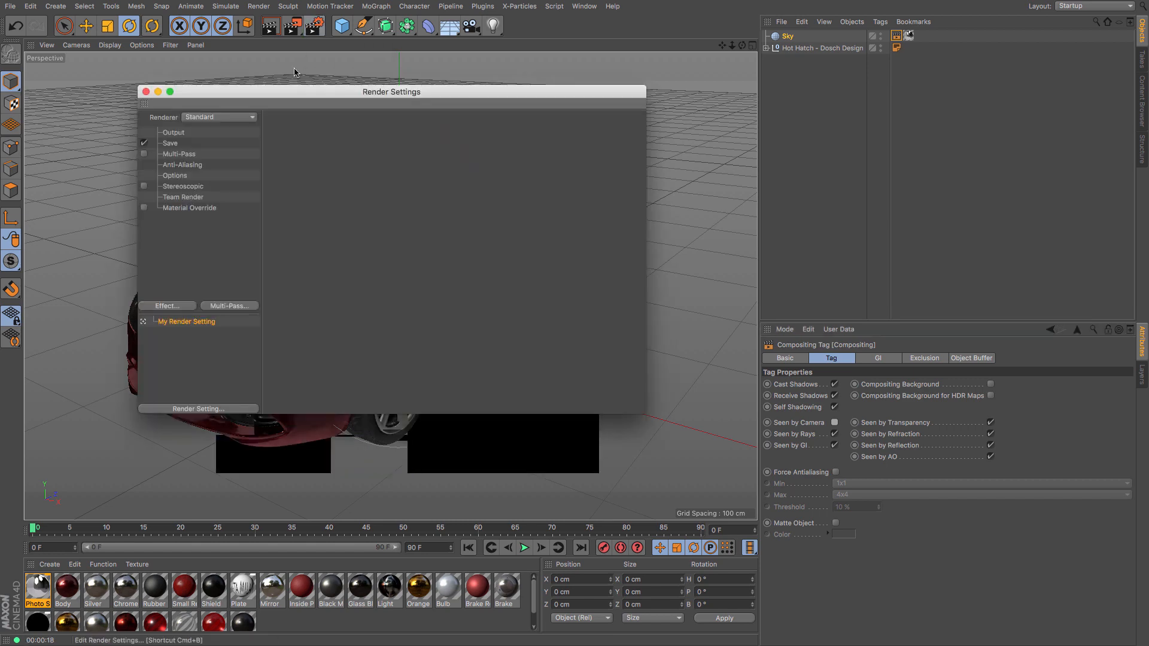
- Turn off Seen by Camera on the Sky's Compositing tag for a black background
{"action": "left_click", "coordinate": [167, 306]}
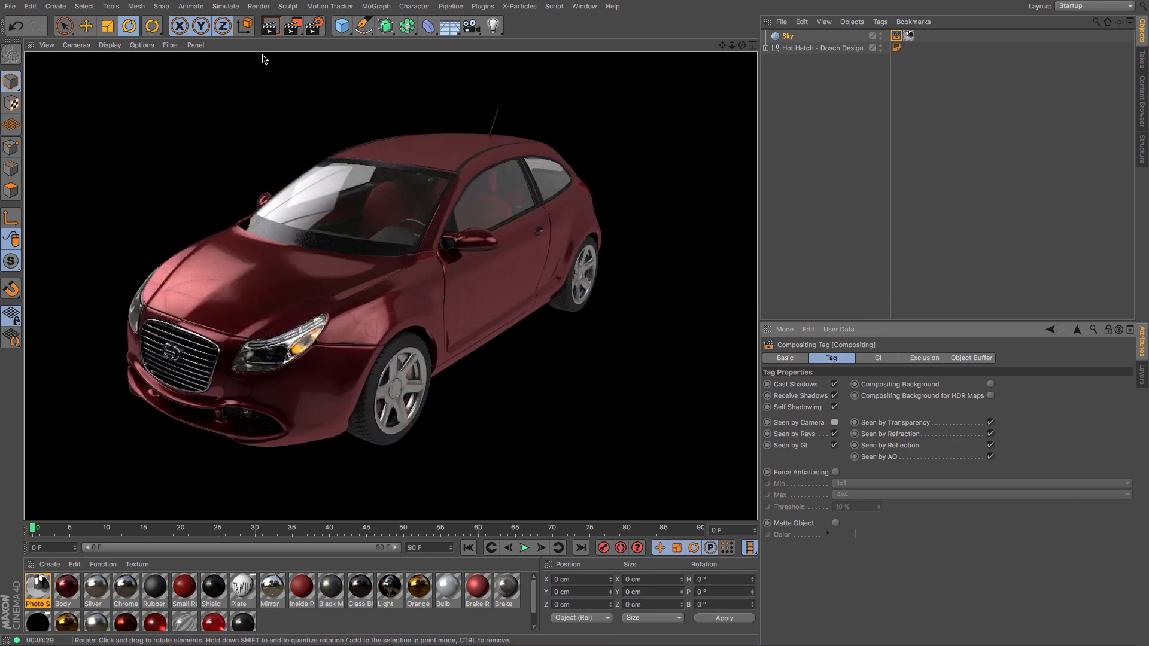
{"action": "mouse_move", "coordinate": [302, 250]}
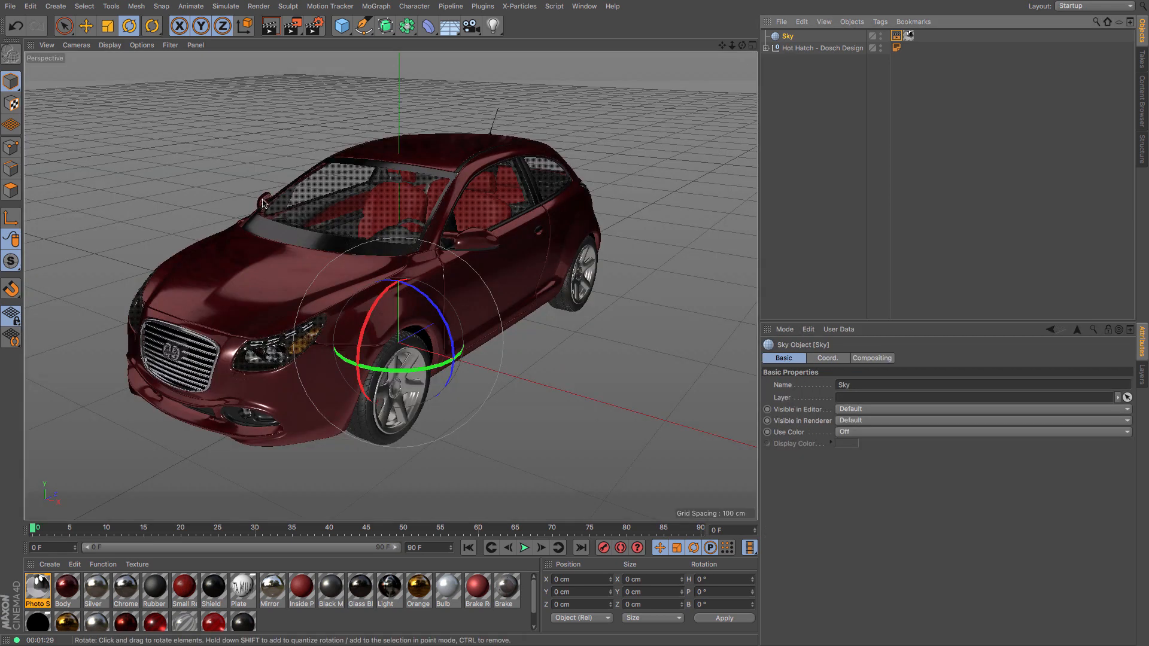
- Spin the Sky's heading ring to about 200° to shift the car's reflections
{"action": "left_click_drag", "start_coordinate": [432, 359], "coordinate": [462, 352]}
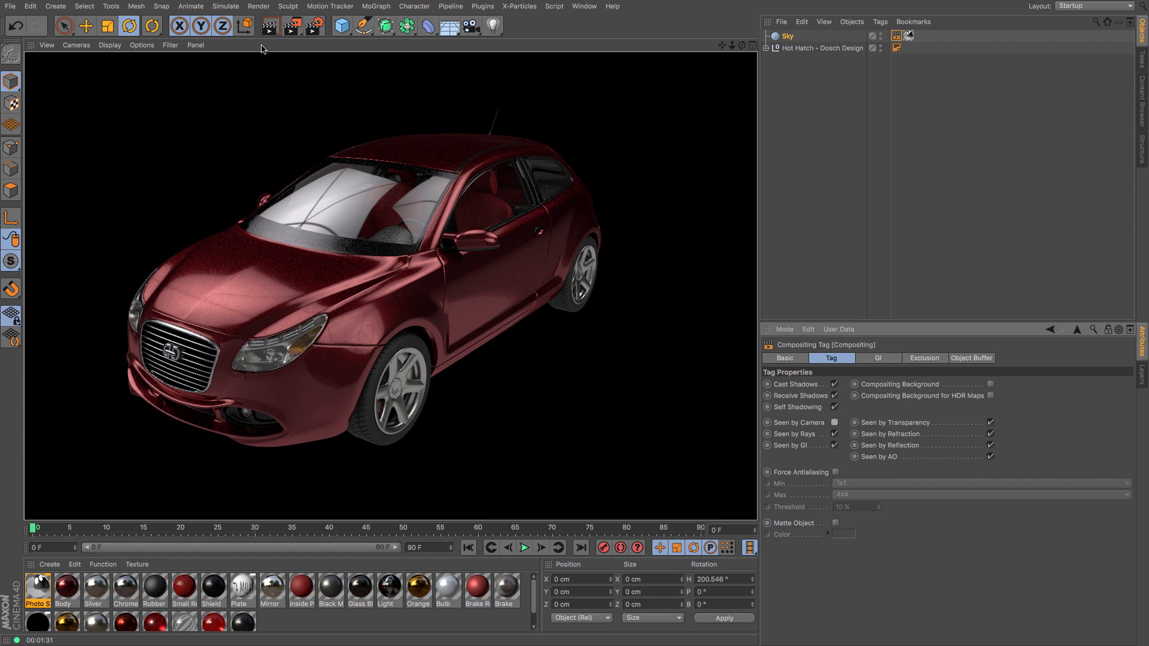
{"action": "mouse_move", "coordinate": [1008, 92]}
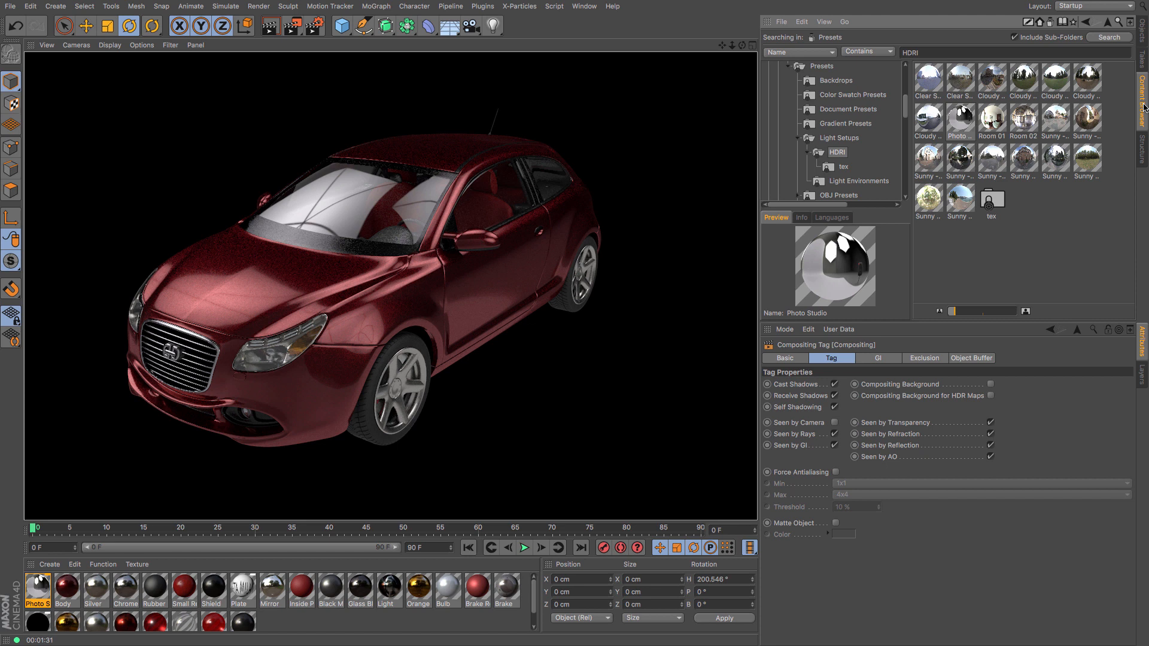
{"action": "mouse_move", "coordinate": [1137, 122]}
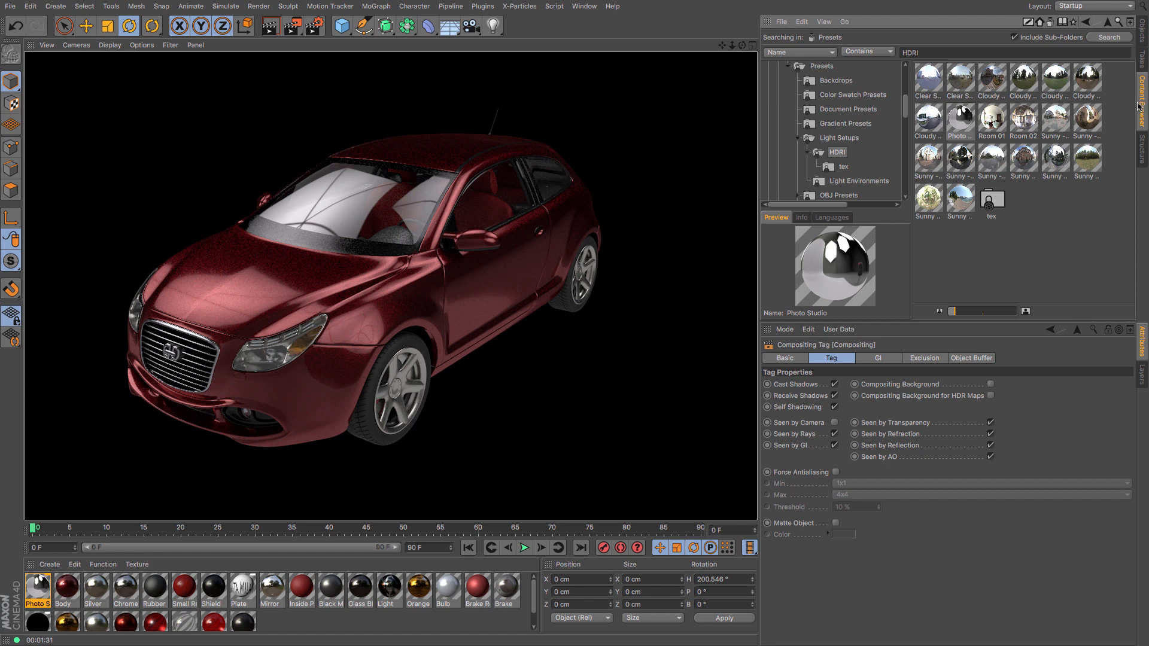
- Load Sunny Promenade onto the Sky, enable Seen by Camera, and turn it to about 299°
{"action": "left_click", "coordinate": [960, 201]}
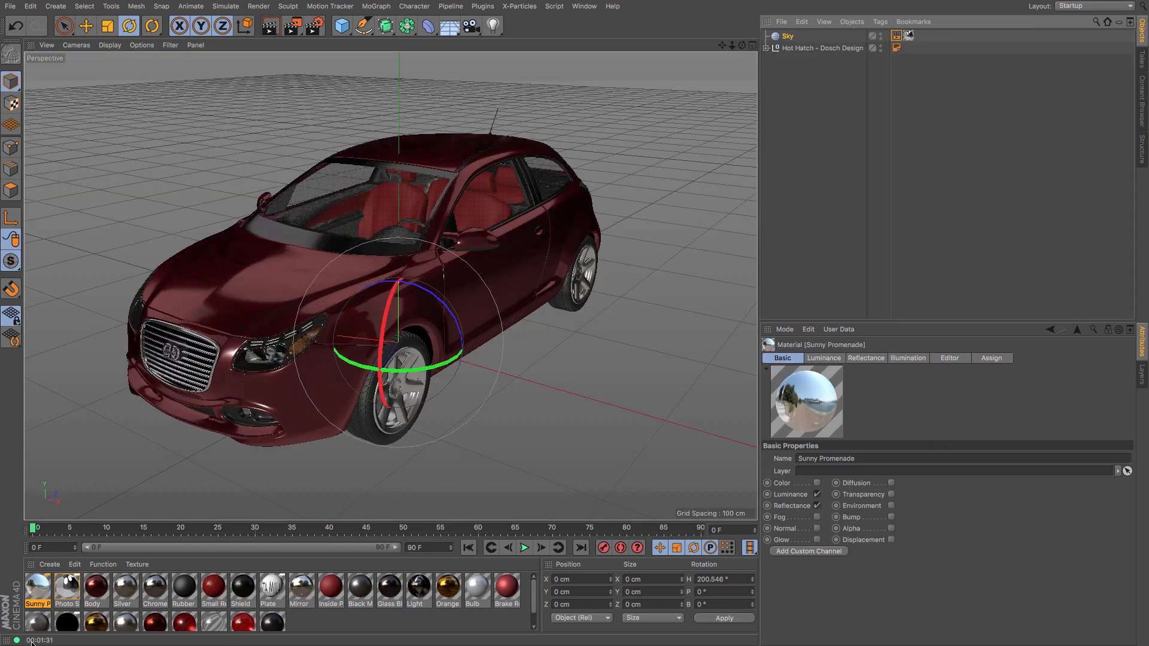
{"action": "left_click", "coordinate": [896, 36]}
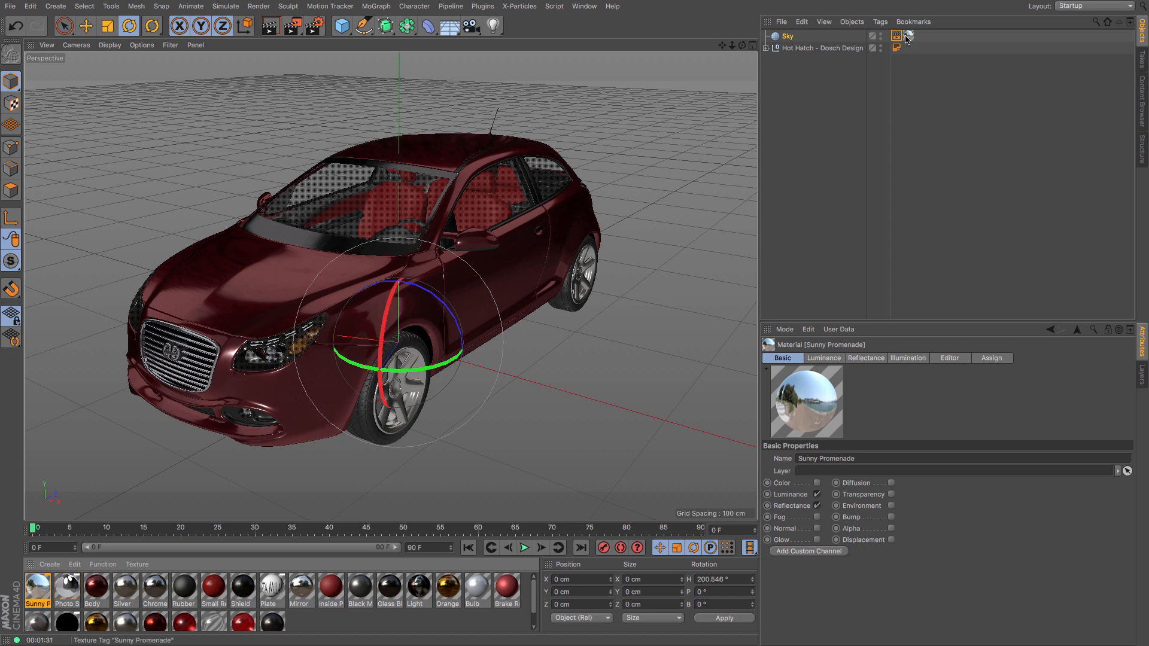
{"action": "left_click", "coordinate": [896, 36]}
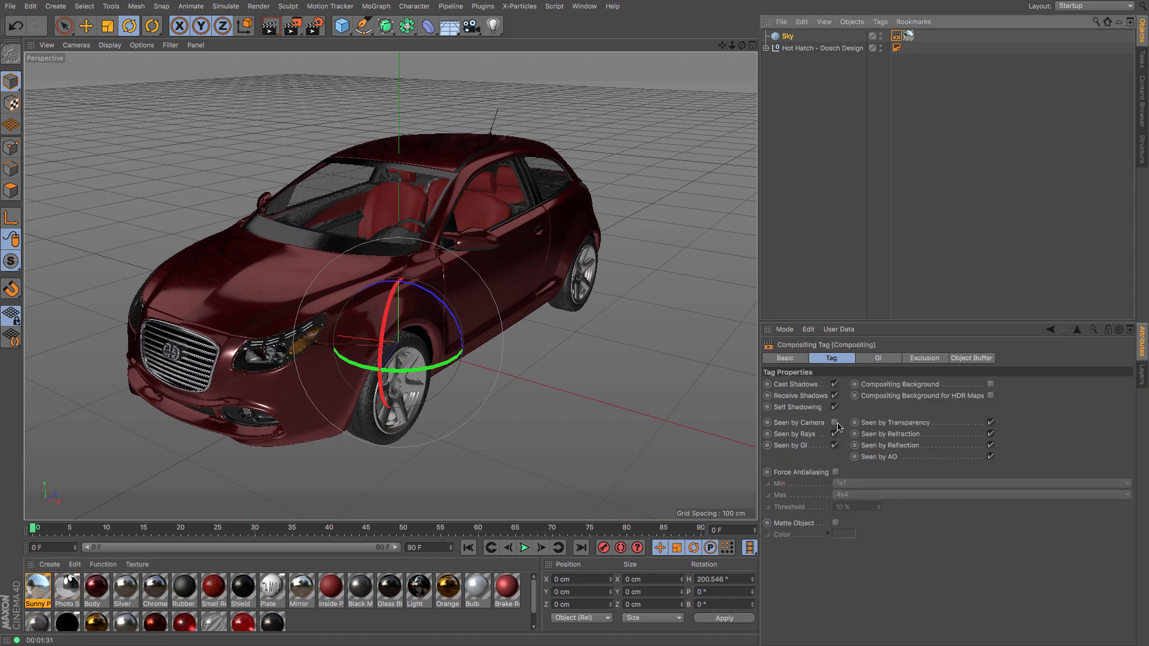
{"action": "left_click", "coordinate": [835, 422]}
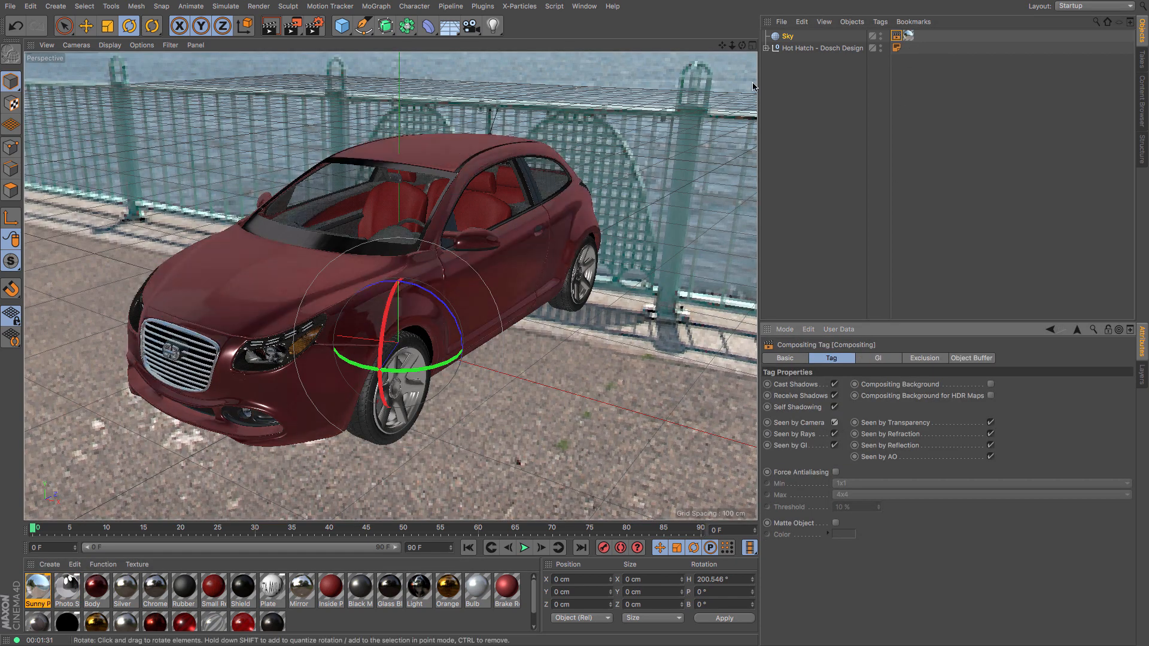
{"action": "left_click_drag", "start_coordinate": [432, 359], "coordinate": [436, 365]}
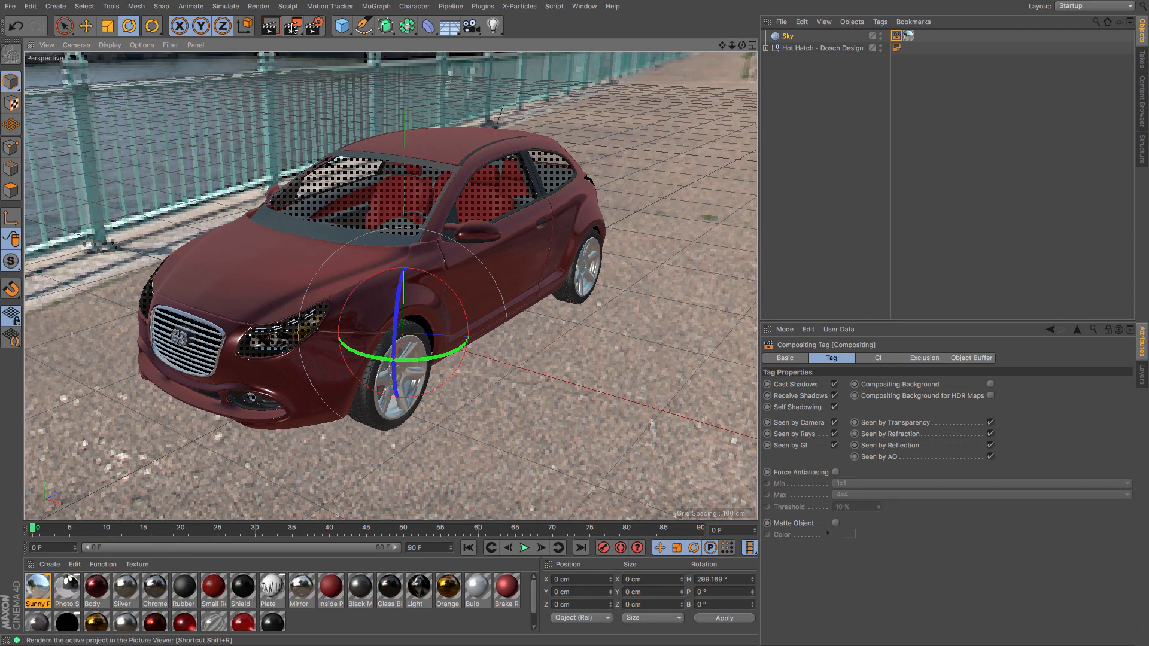
- Render the red hatchback against the Sunny Promenade HDRI backdrop
{"action": "left_click", "coordinate": [290, 28]}
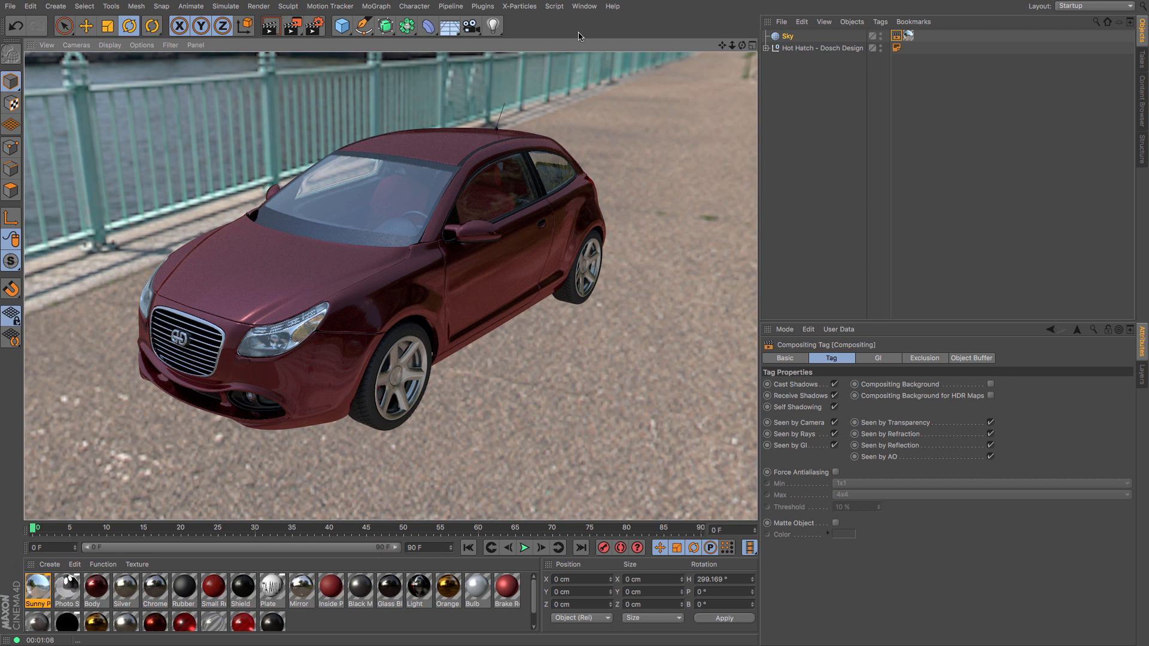
{"action": "mouse_move", "coordinate": [490, 283]}
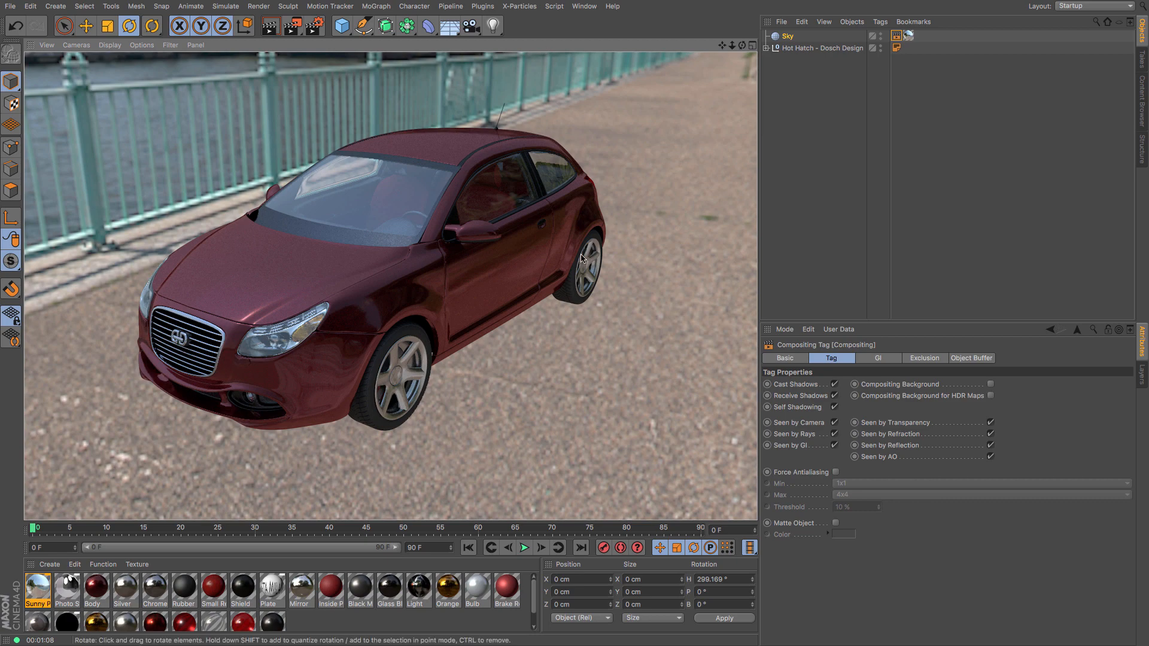
{"action": "mouse_move", "coordinate": [710, 319]}
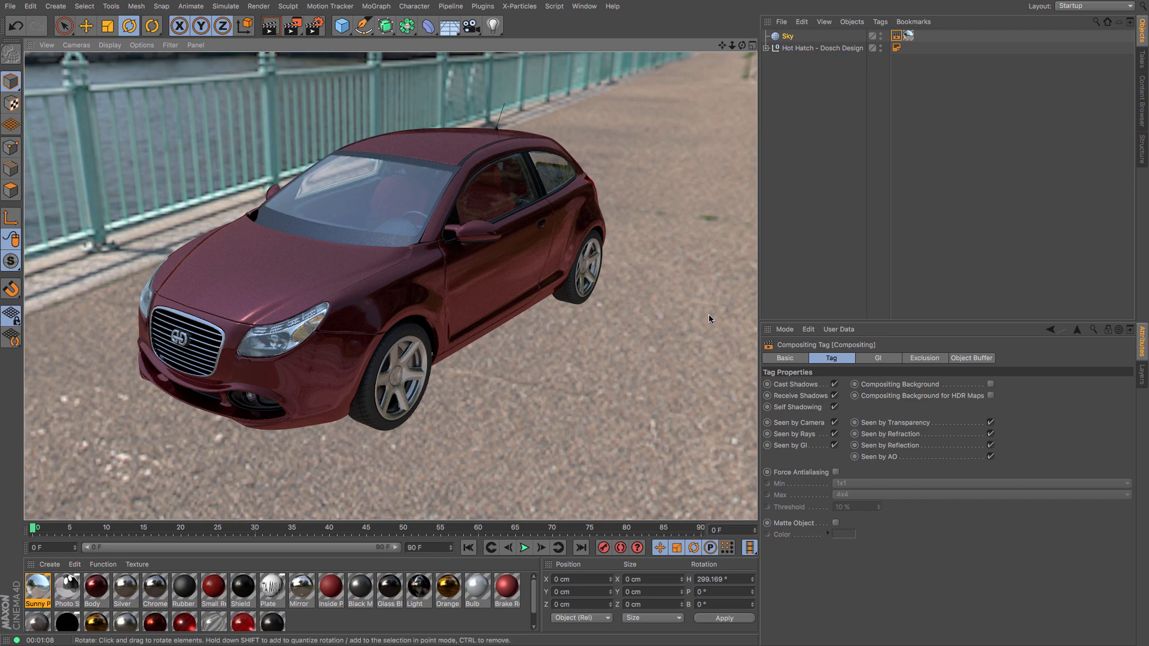